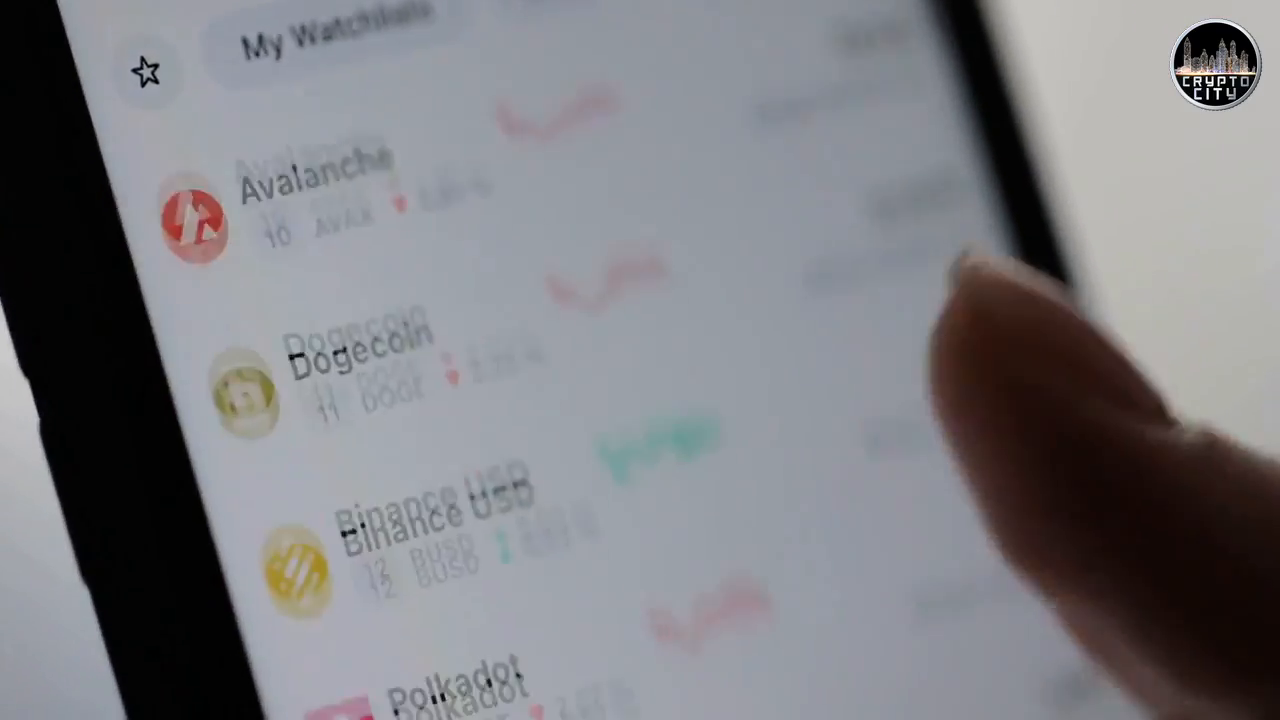
scroll(down, 3)
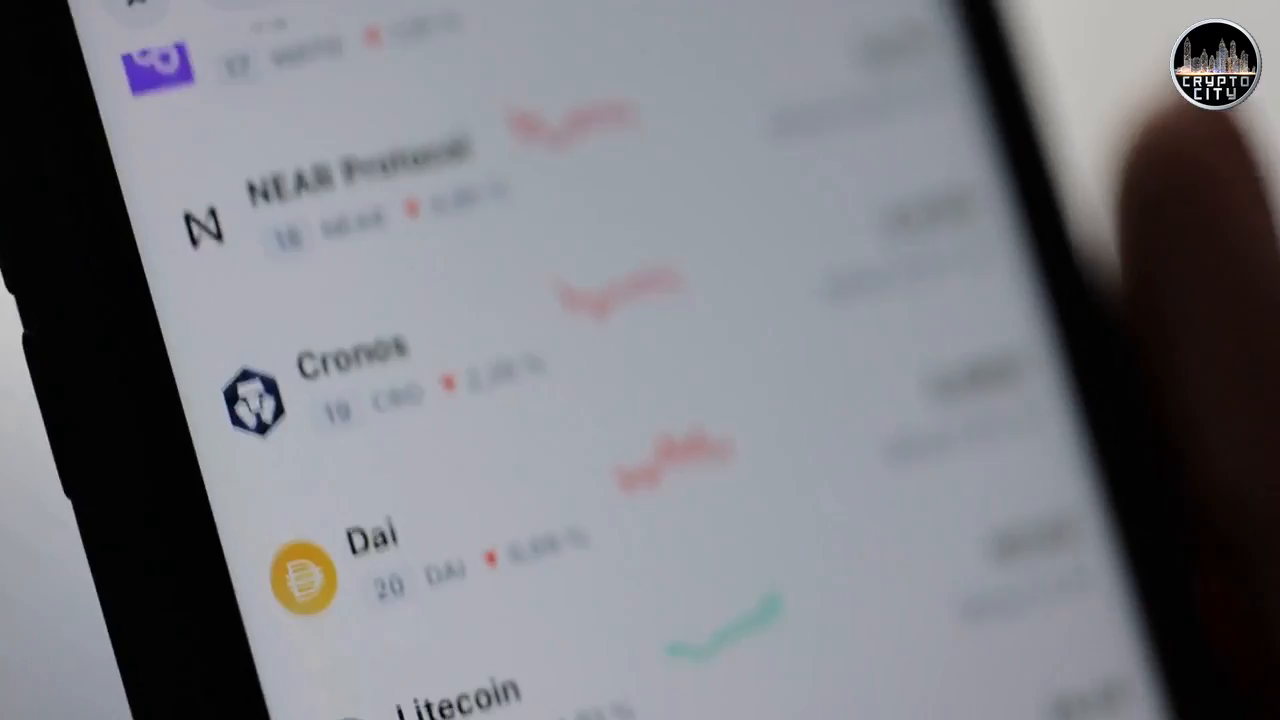